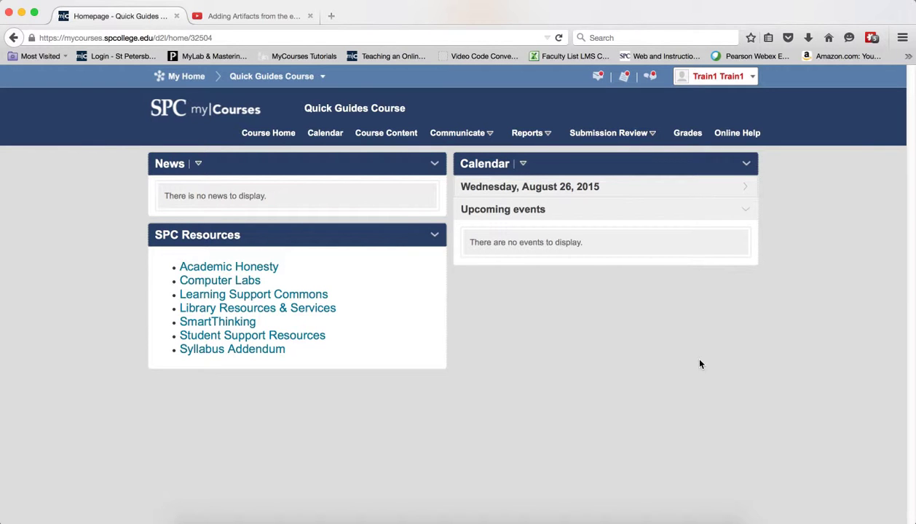
mouse_move(561, 166)
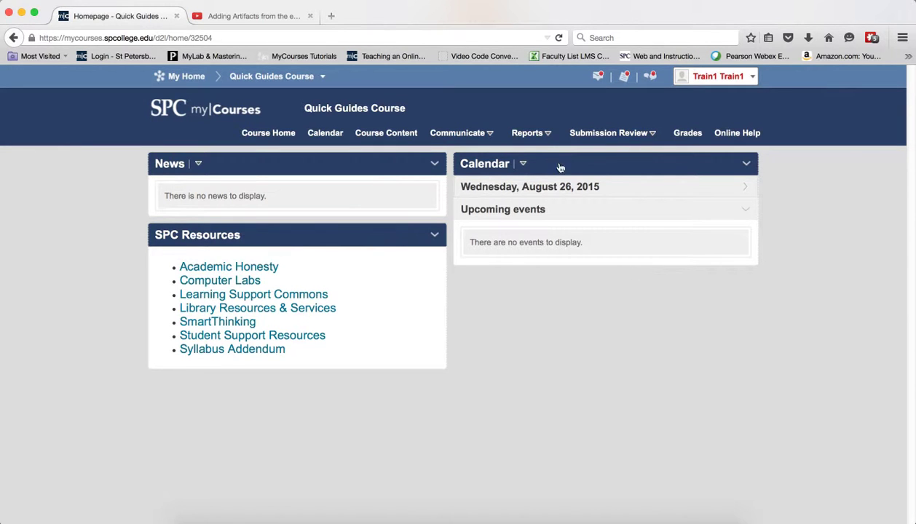
Step: Go from the course home to the ePortfolio dashboard via the Reports menu
click(530, 132)
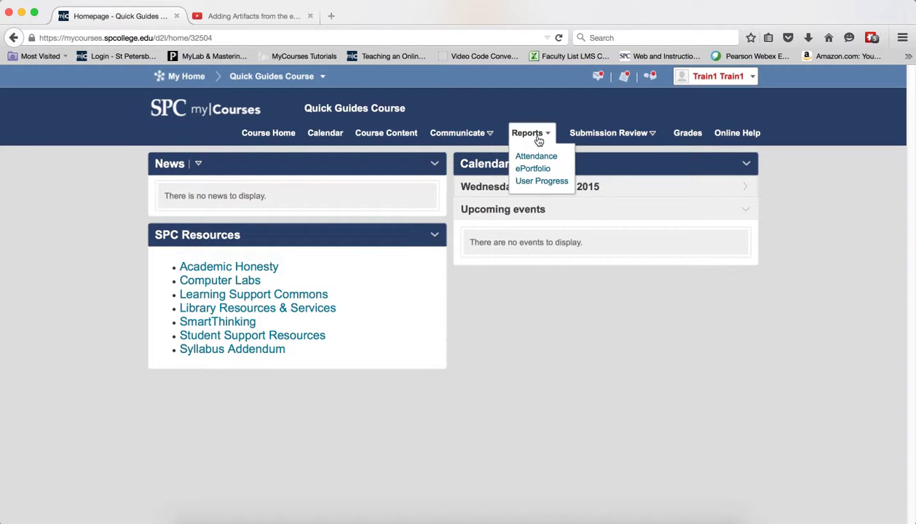
click(531, 169)
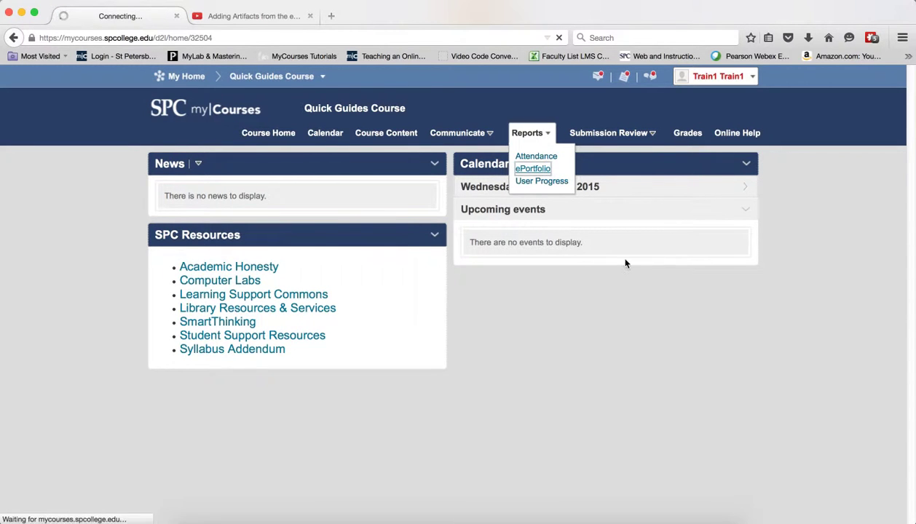
click(531, 169)
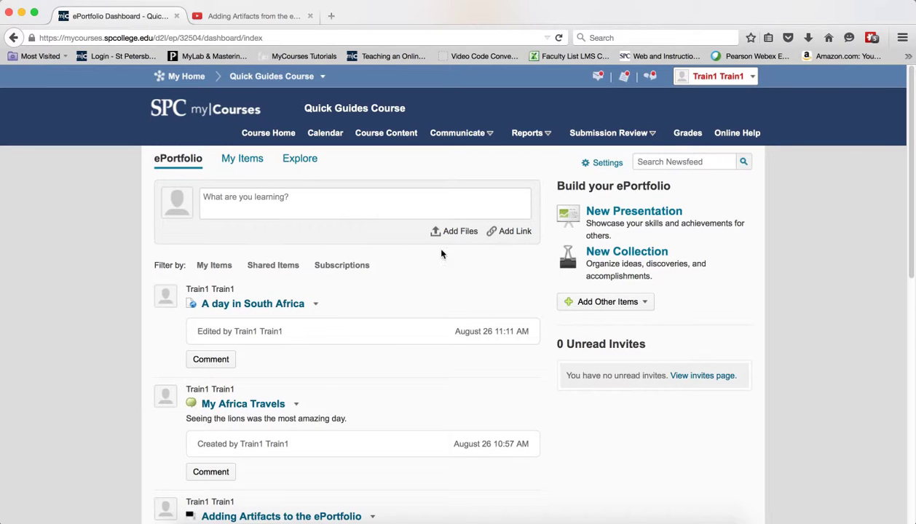
Step: Start a new post with Add Files and browse the computer for a file to upload
click(455, 230)
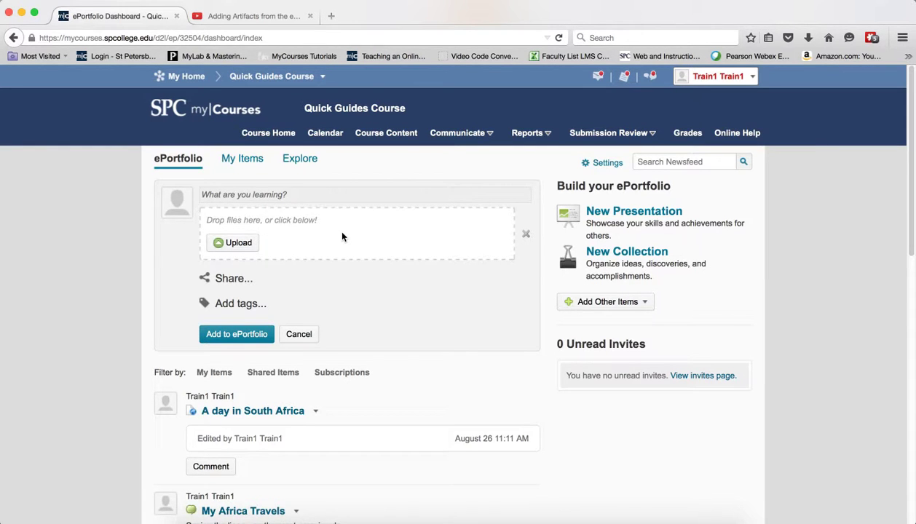
click(231, 242)
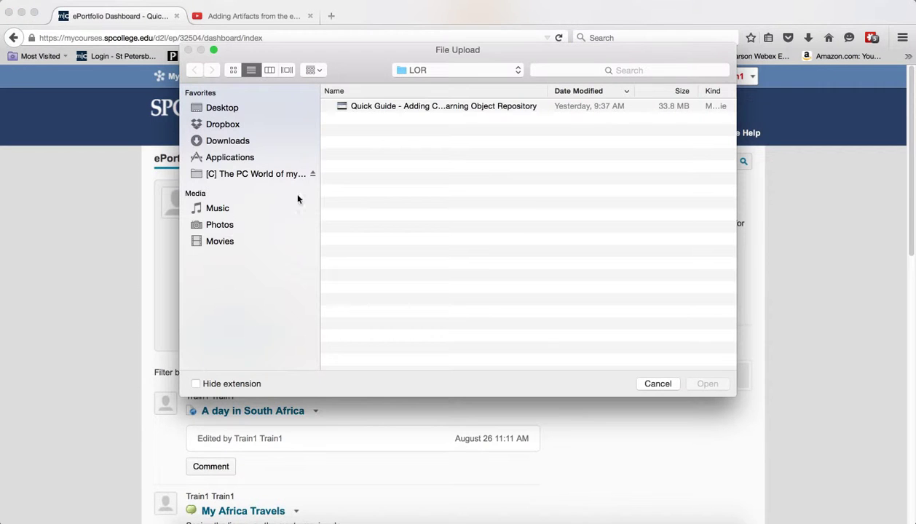
Step: Choose 'Ideas for Ex Director Job.docx' from the Dropbox folder as the upload
click(457, 69)
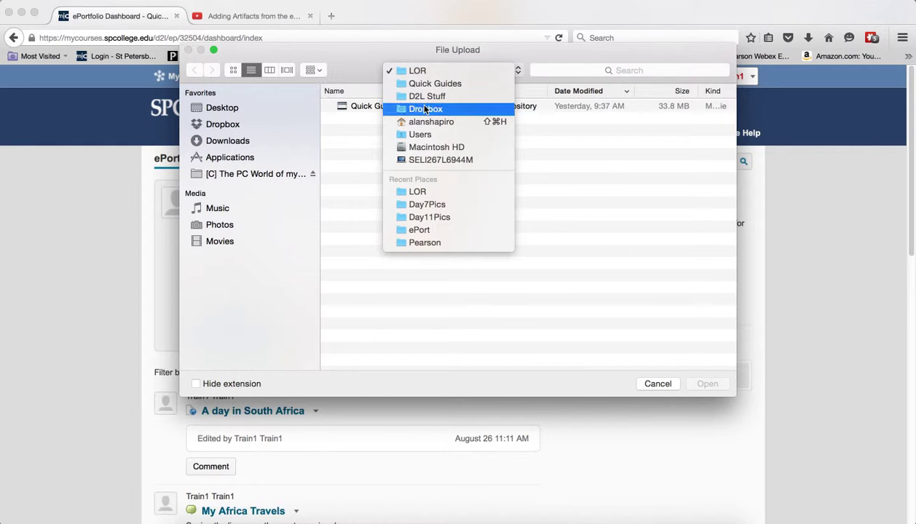
click(425, 108)
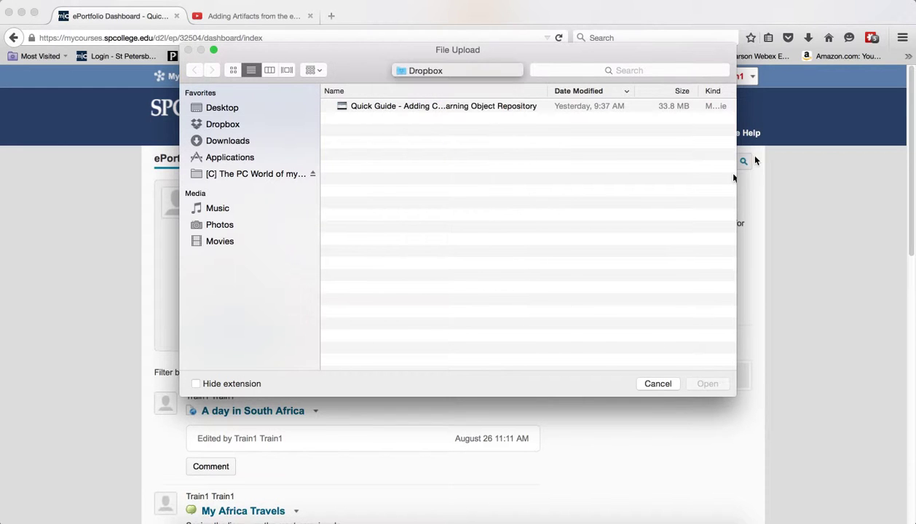
click(222, 124)
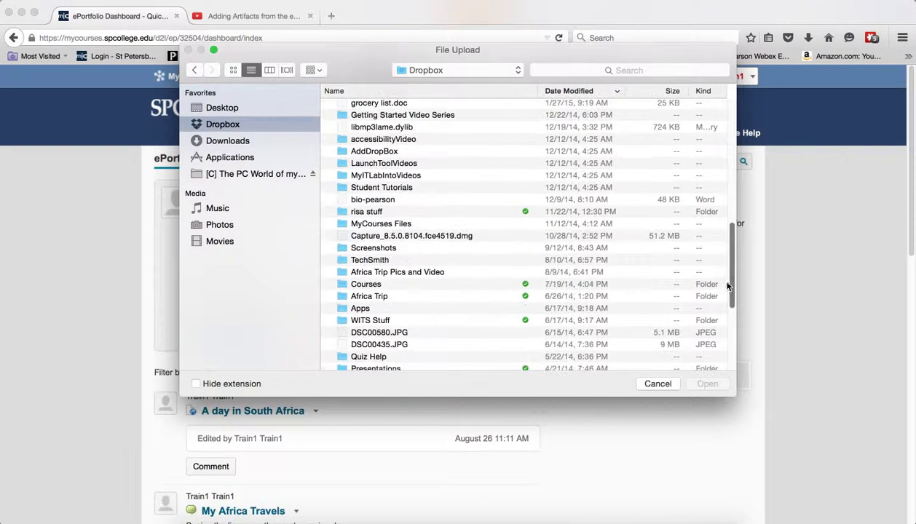
scroll(down, 3)
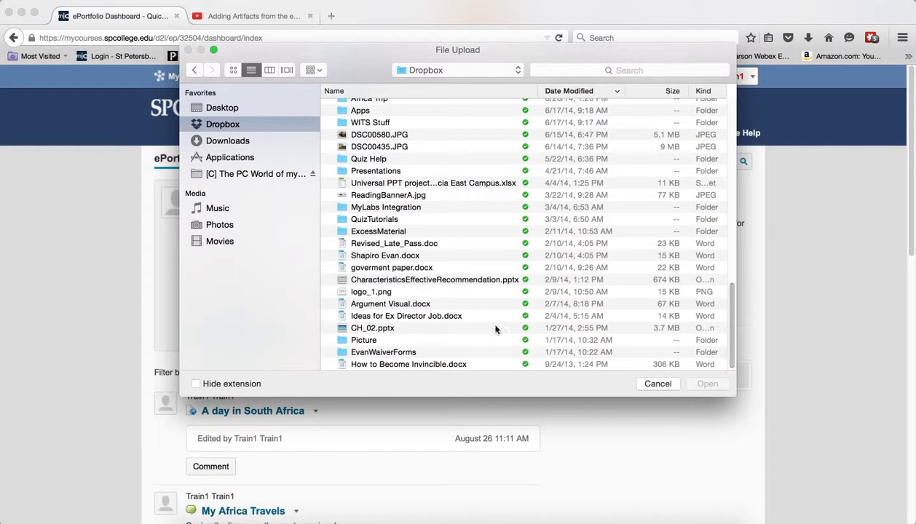
click(406, 315)
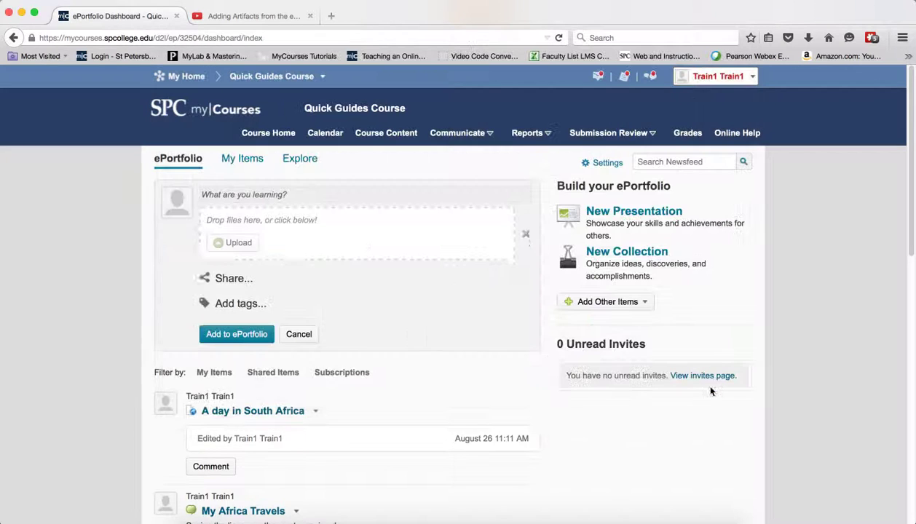
Step: Post the attached 'Ideas for Ex Director Job.docx' so it tops the ePortfolio feed
click(239, 242)
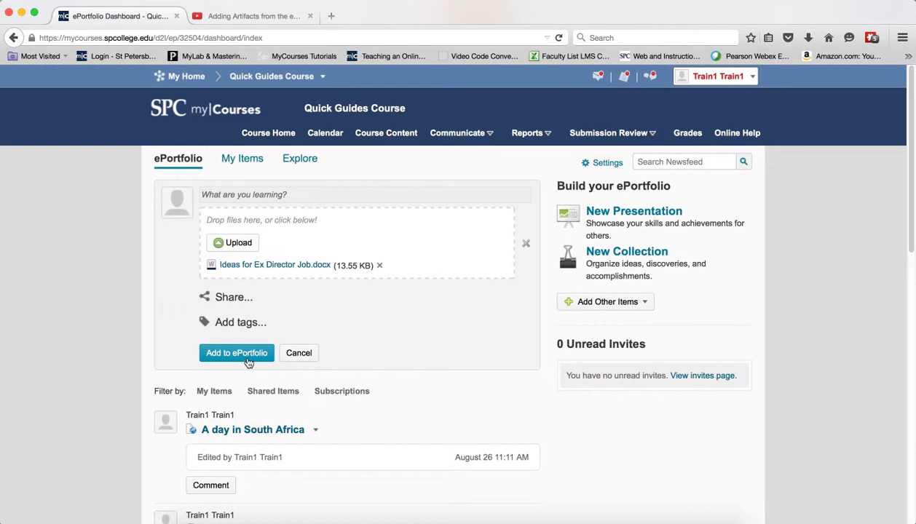
click(235, 352)
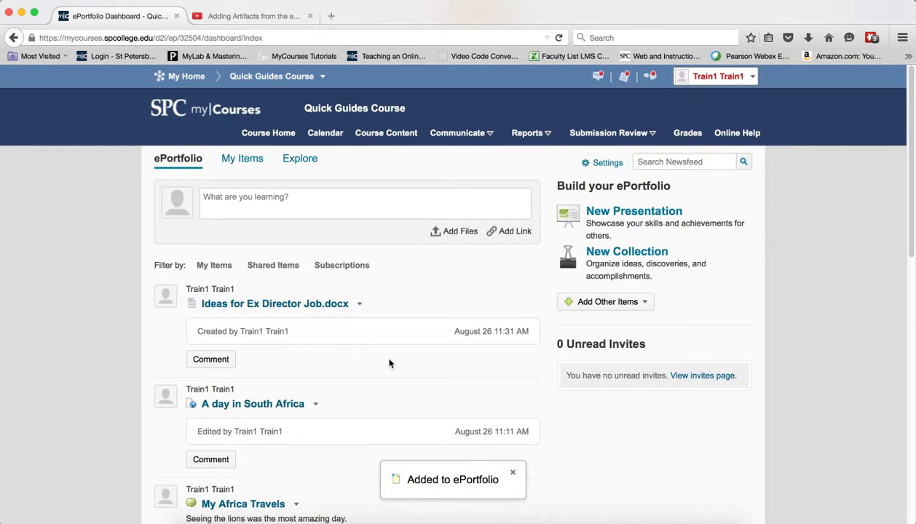
mouse_move(275, 319)
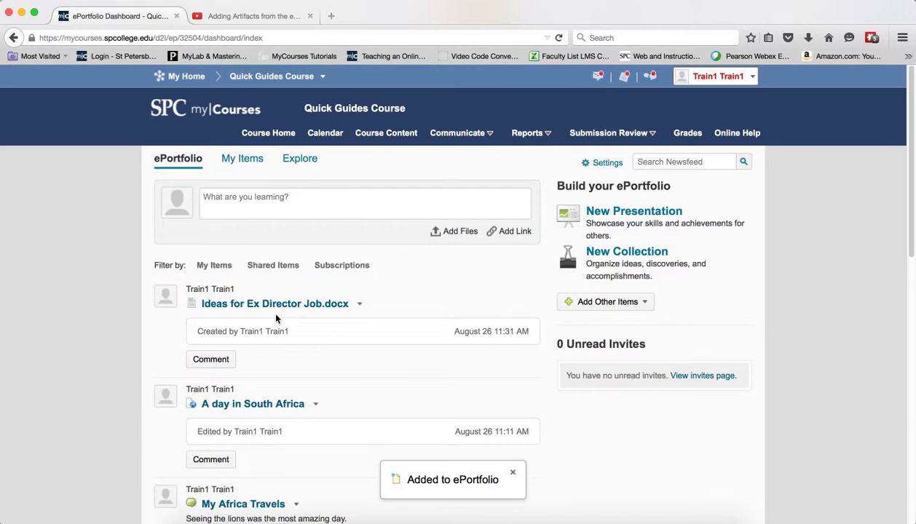